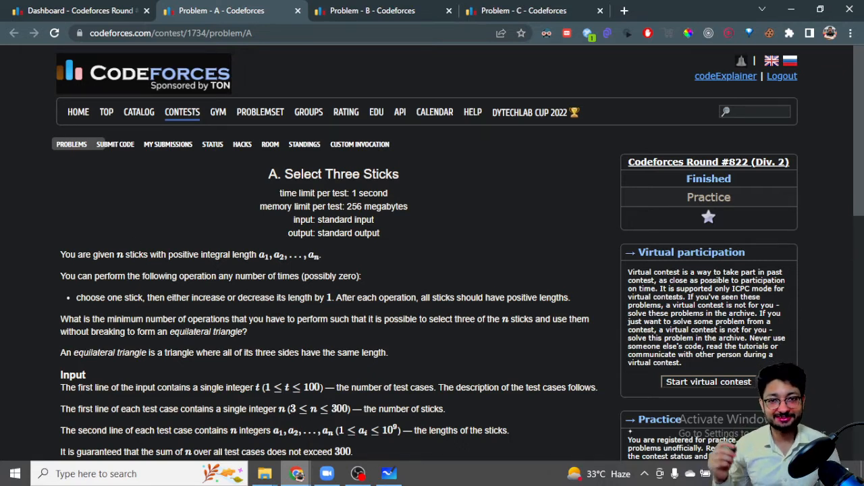
- Sketch sticks 2 3 4 4 on the whiteboard, underlining the first triple 2 3 4
scroll("down", 3)
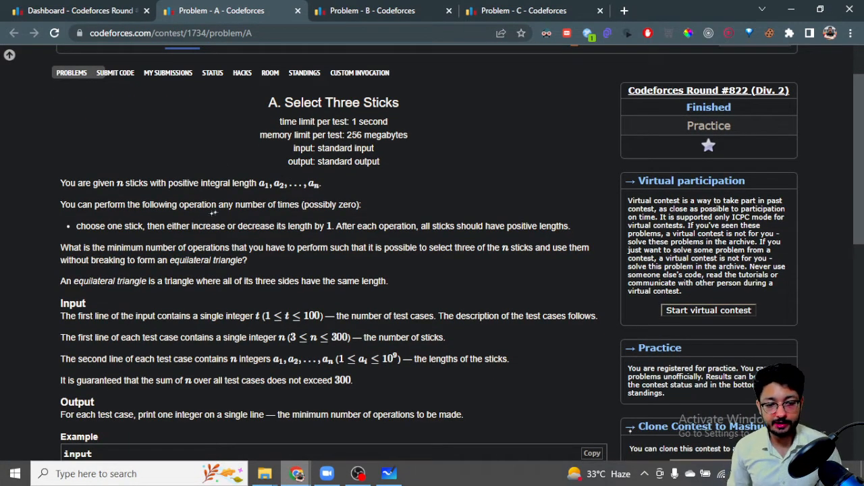
scroll("down", 3)
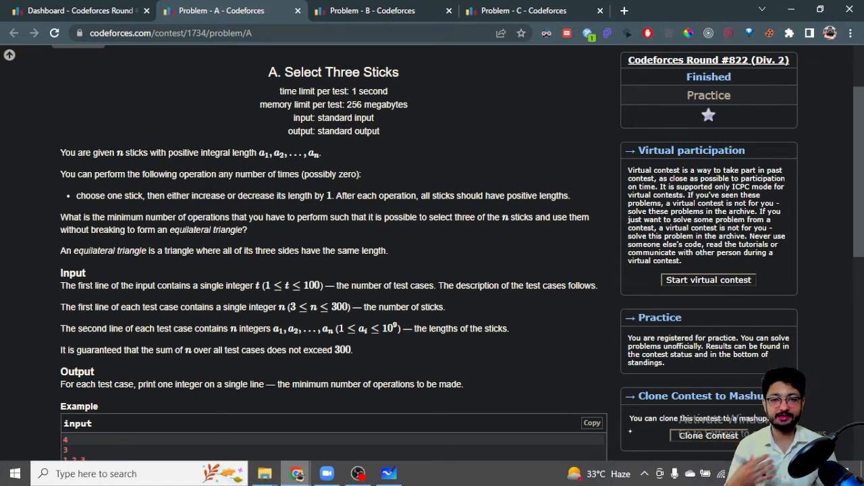
mouse_move(209, 187)
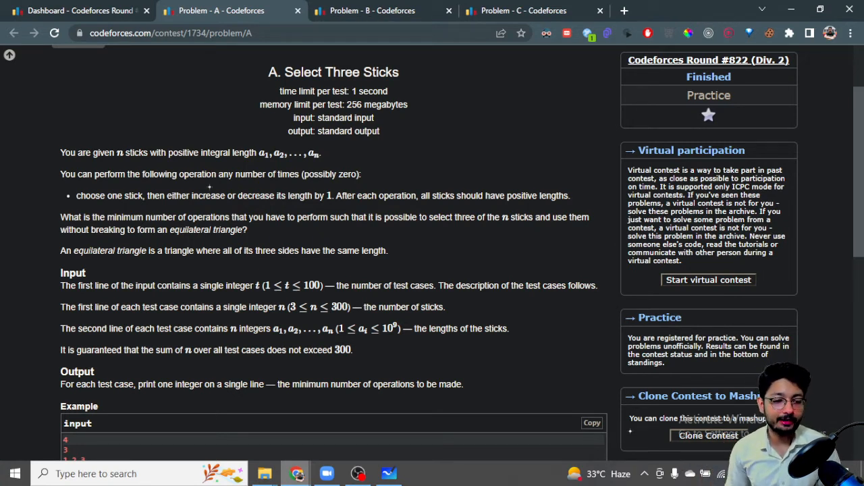
scroll("down", 3)
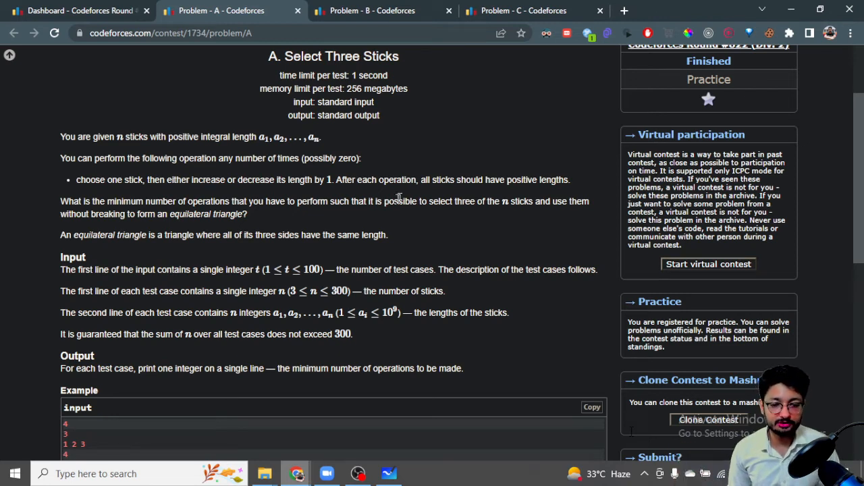
mouse_move(566, 209)
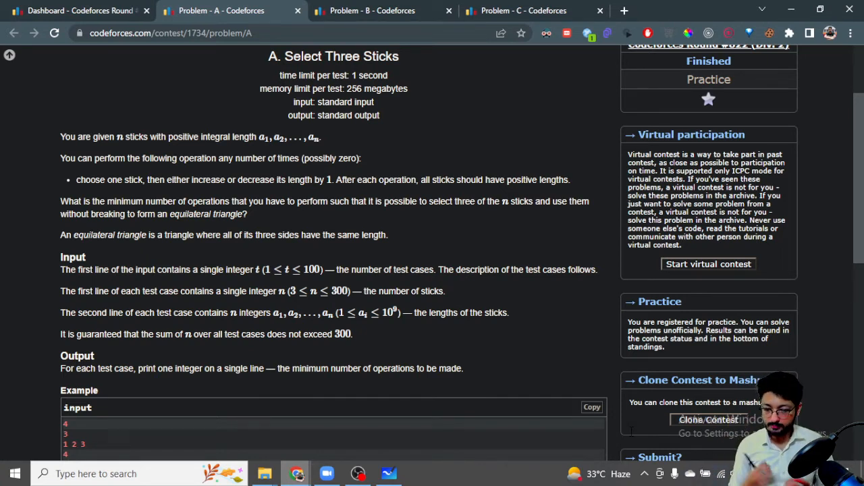
left_click(388, 473)
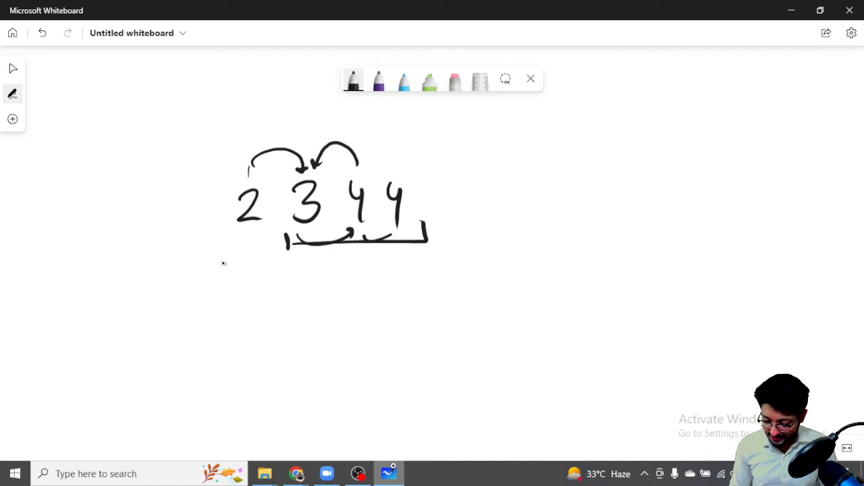
left_click_drag(223, 263, 370, 264)
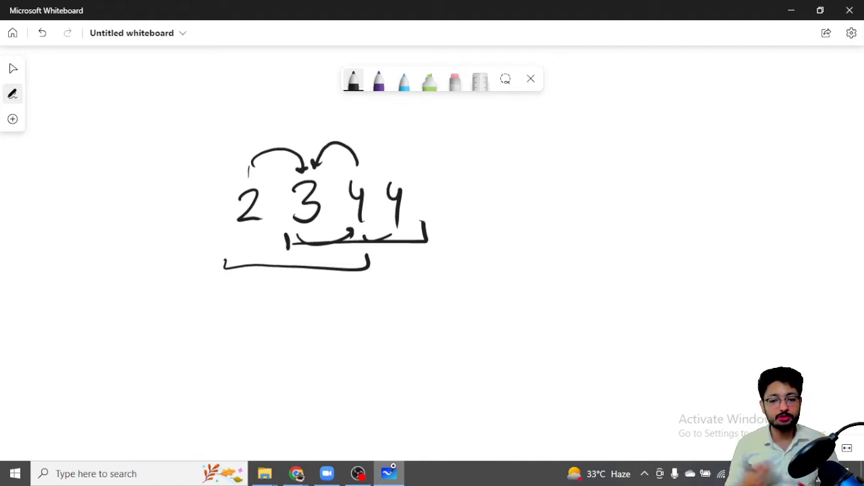
key("alt+tab")
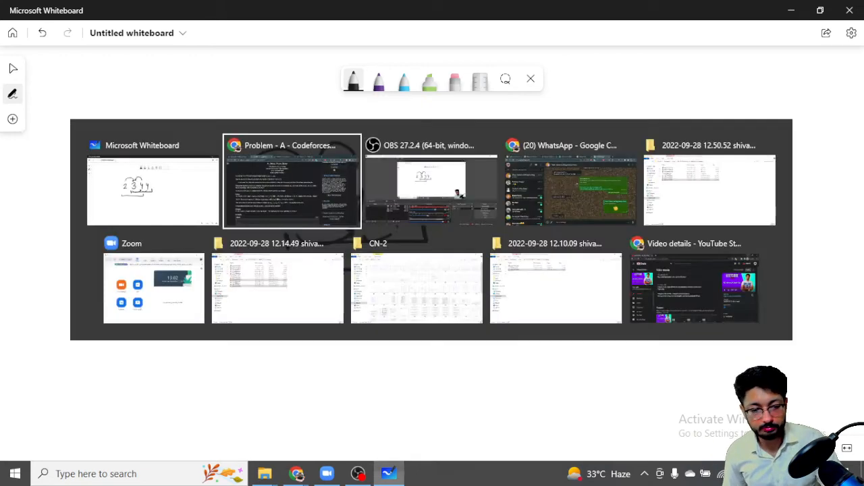
- View accepted submission 173693203's C++ source, which sorts sticks and checks adjacent triples
left_click(292, 180)
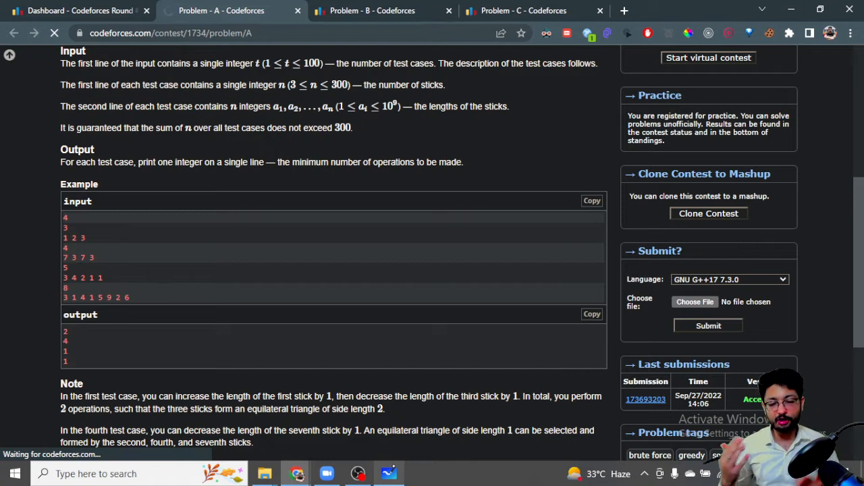
left_click(645, 399)
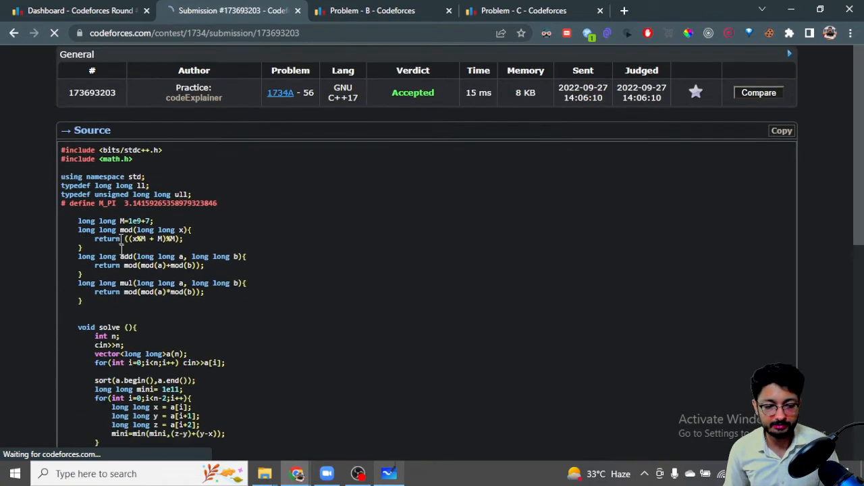
scroll("down", 3)
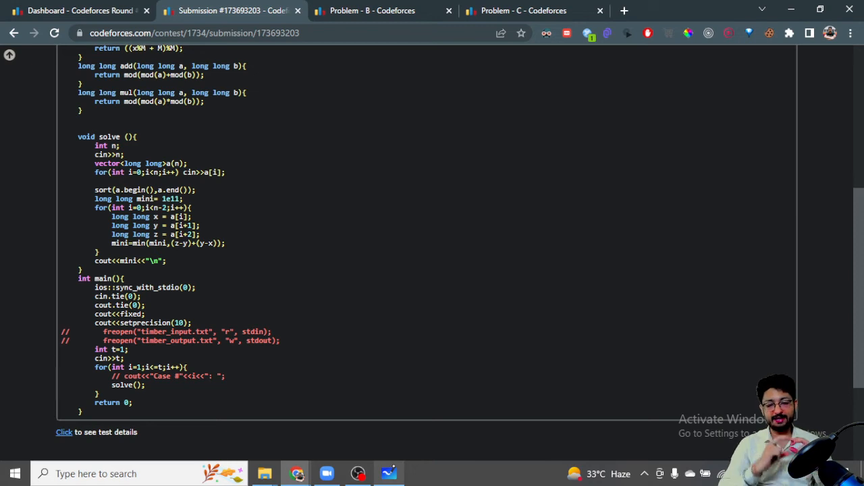
mouse_move(277, 236)
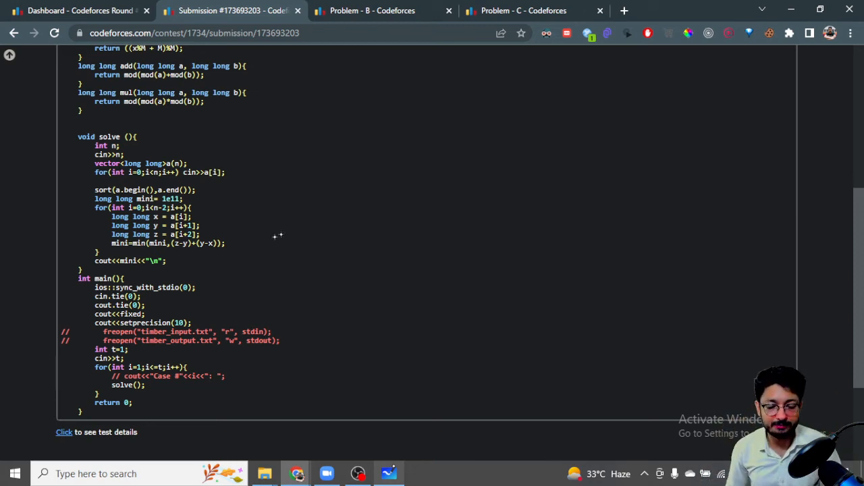